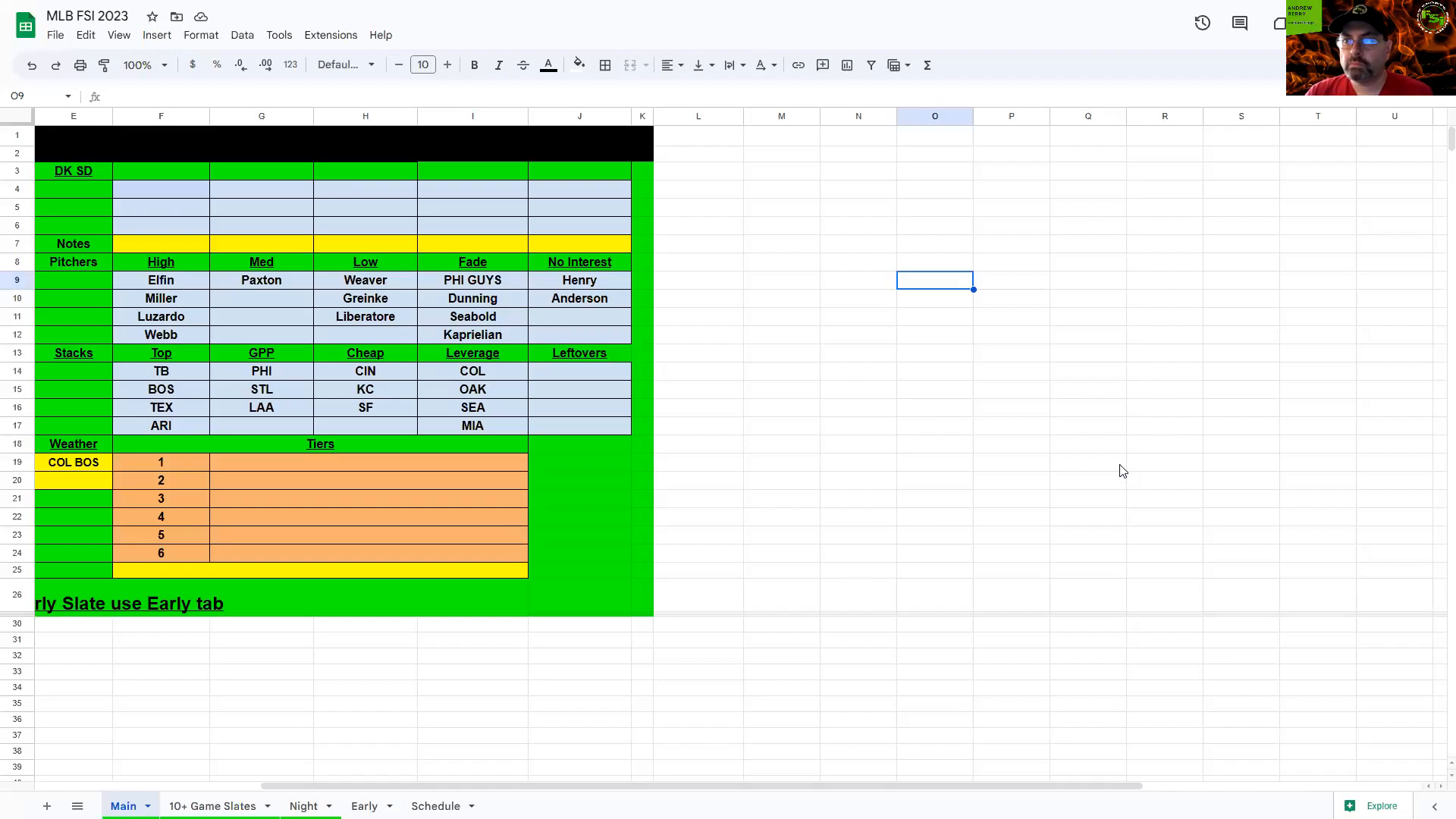
Select a cell in the pitcher tier notes area of the Main tab
click(1087, 462)
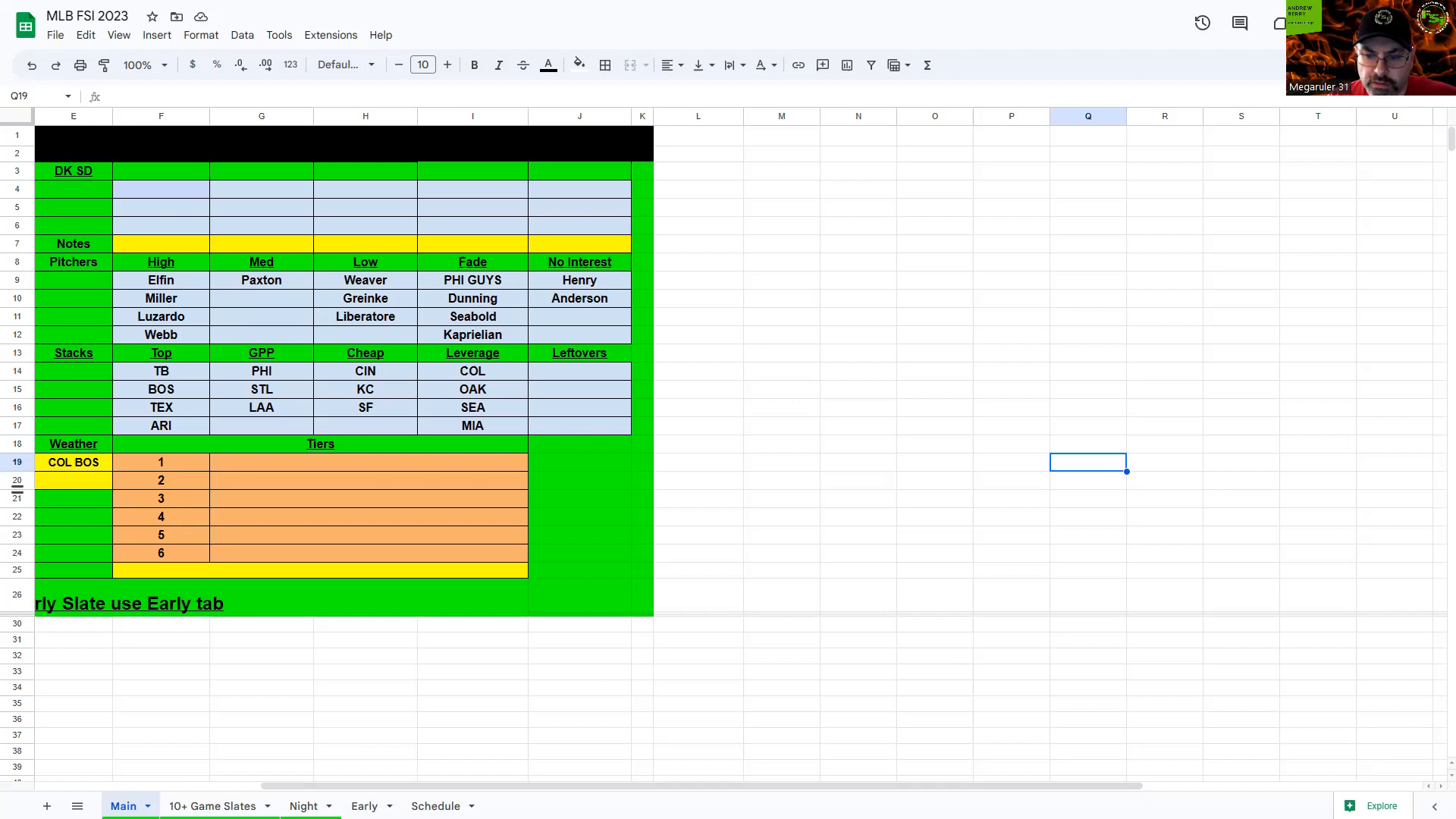
mouse_move(858, 790)
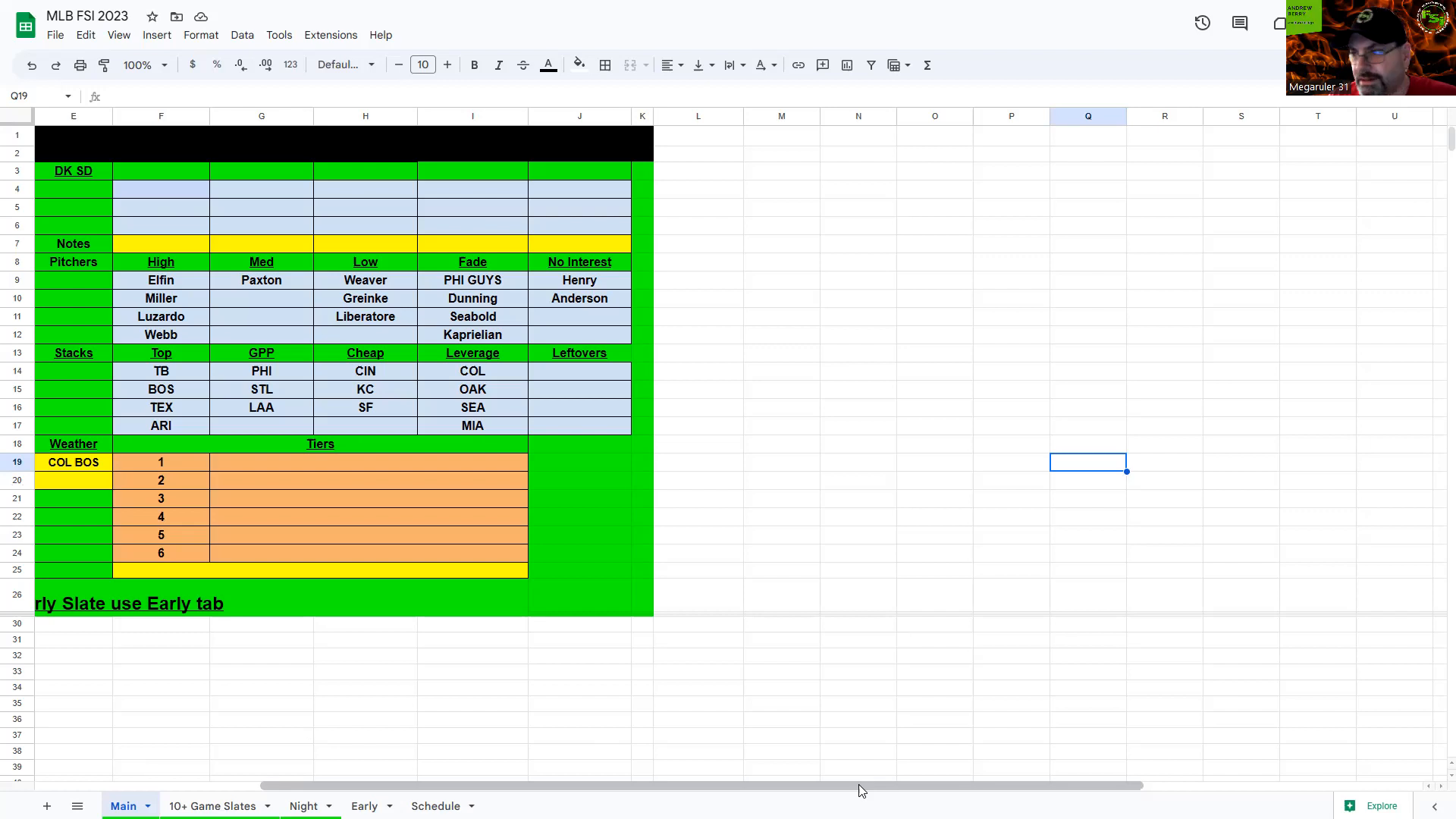
scroll(left, 3)
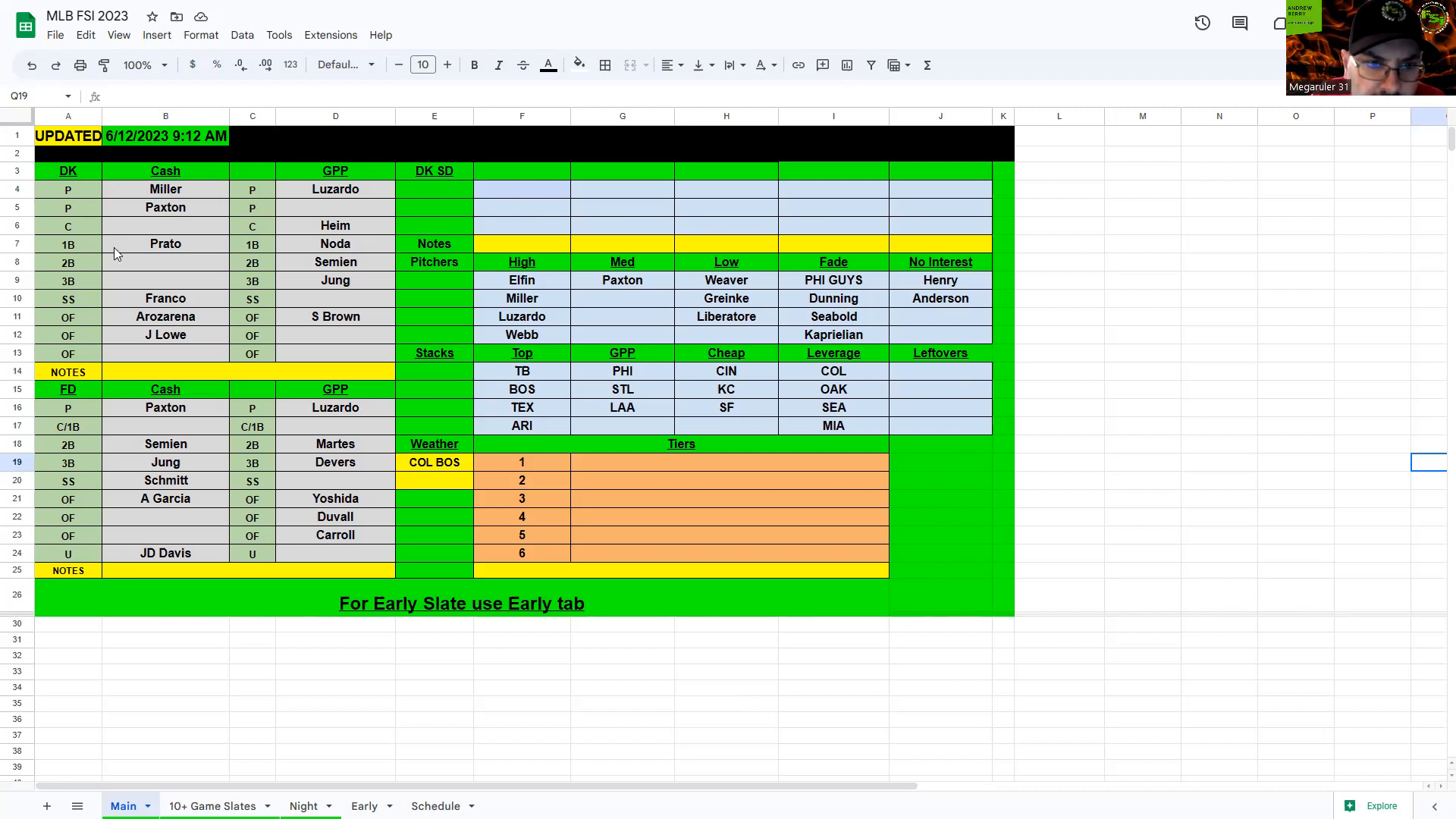
click(164, 335)
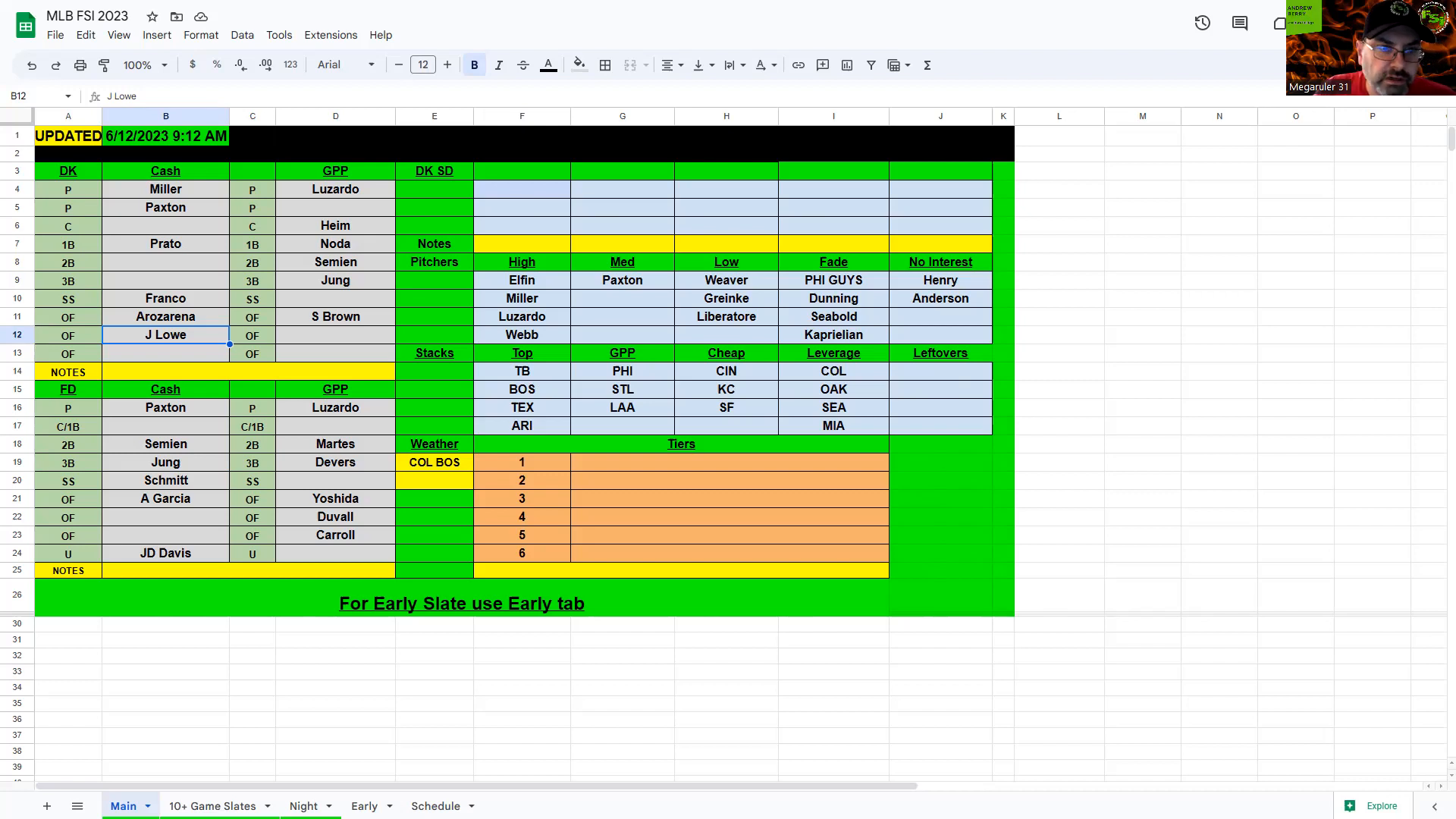
mouse_move(189, 253)
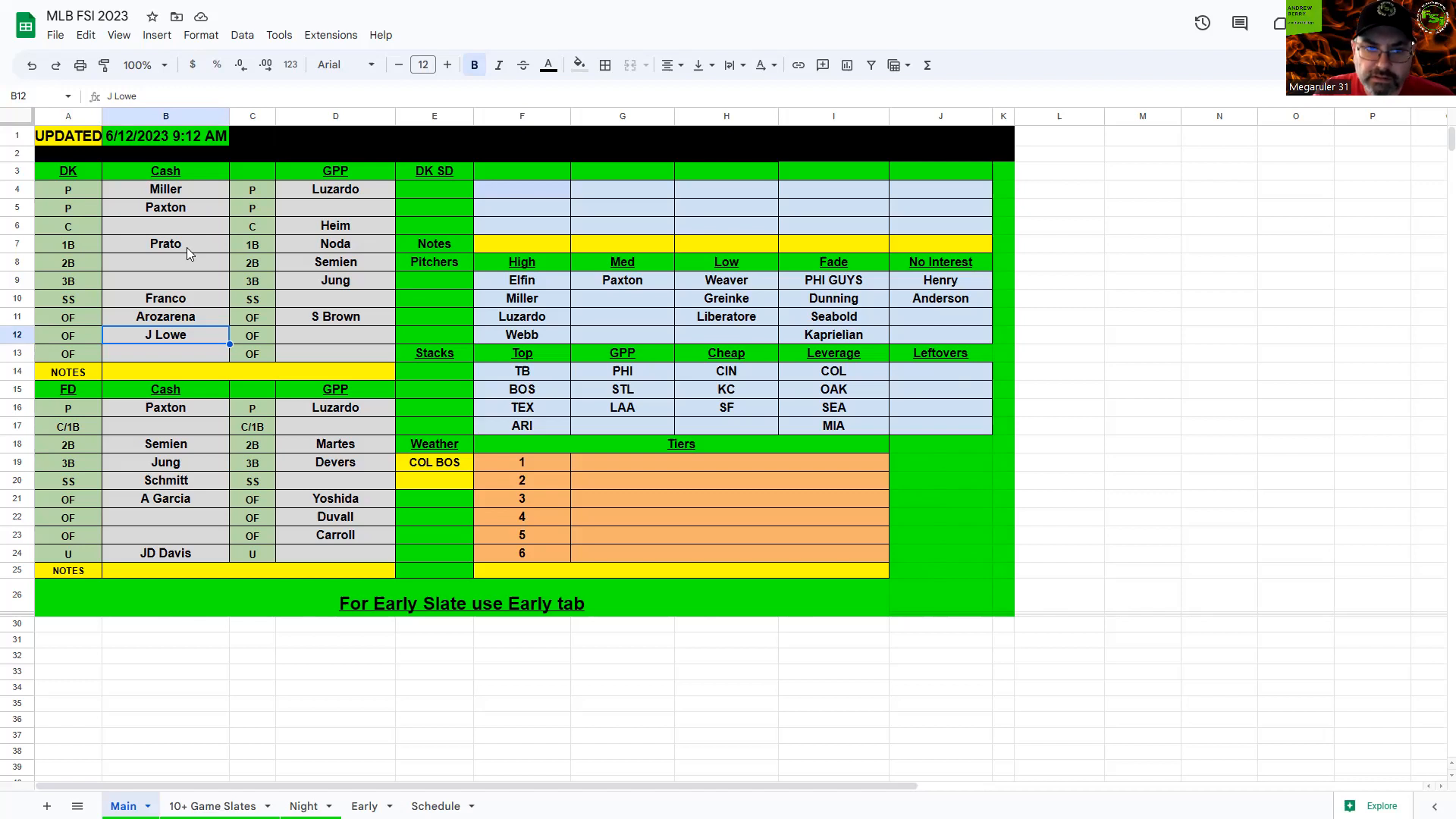
mouse_move(201, 302)
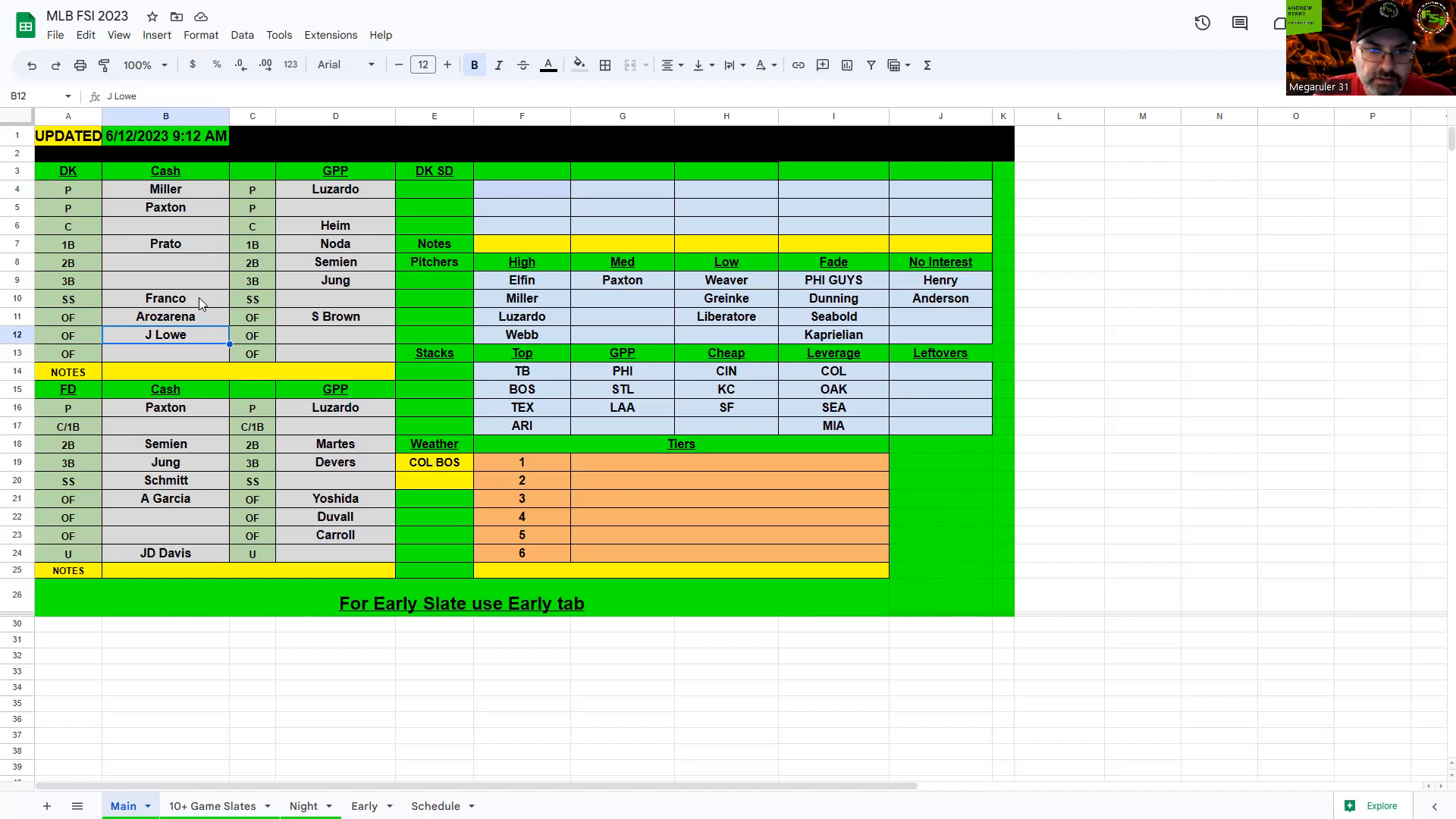
mouse_move(187, 209)
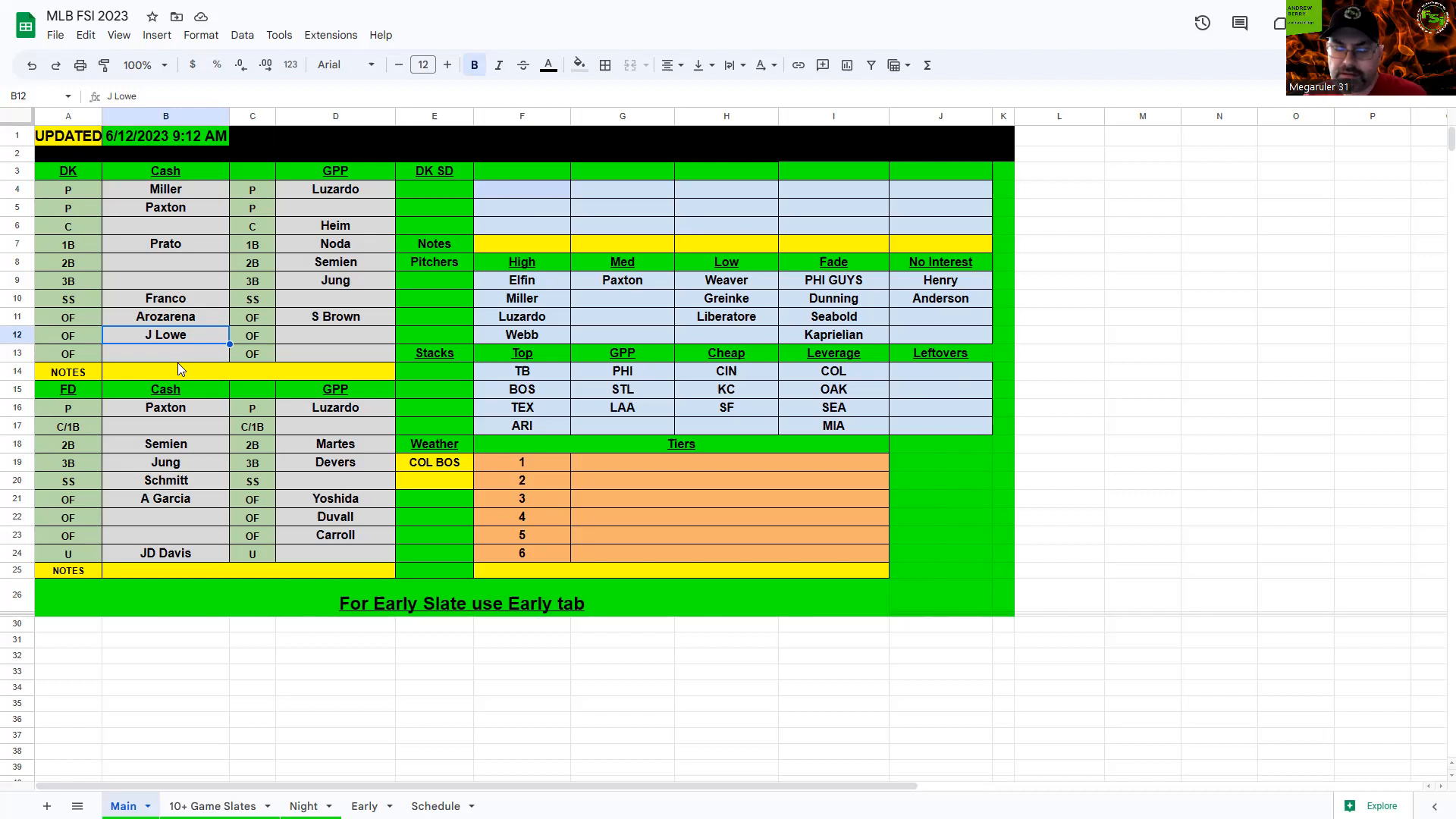
mouse_move(198, 442)
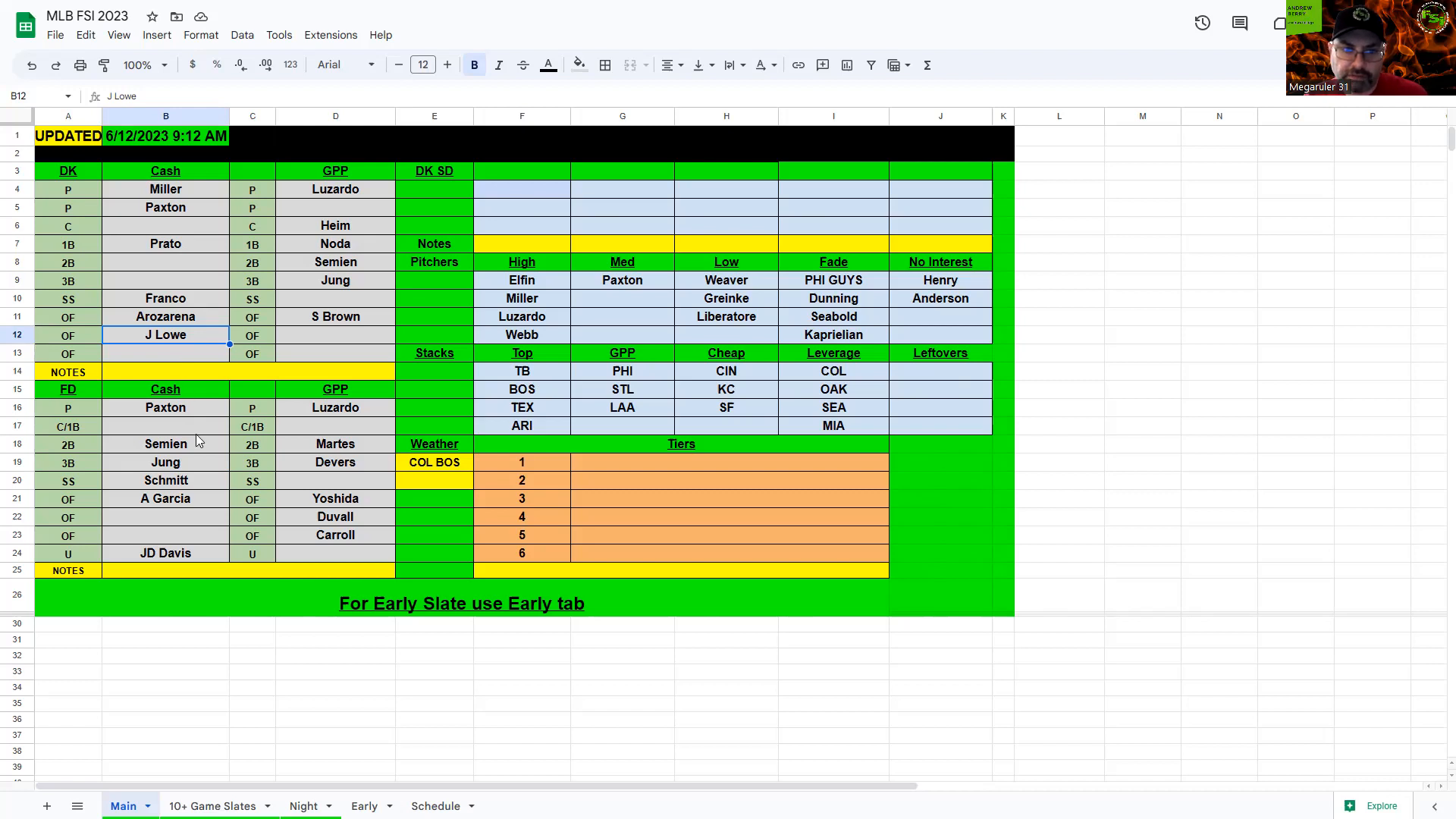
mouse_move(210, 442)
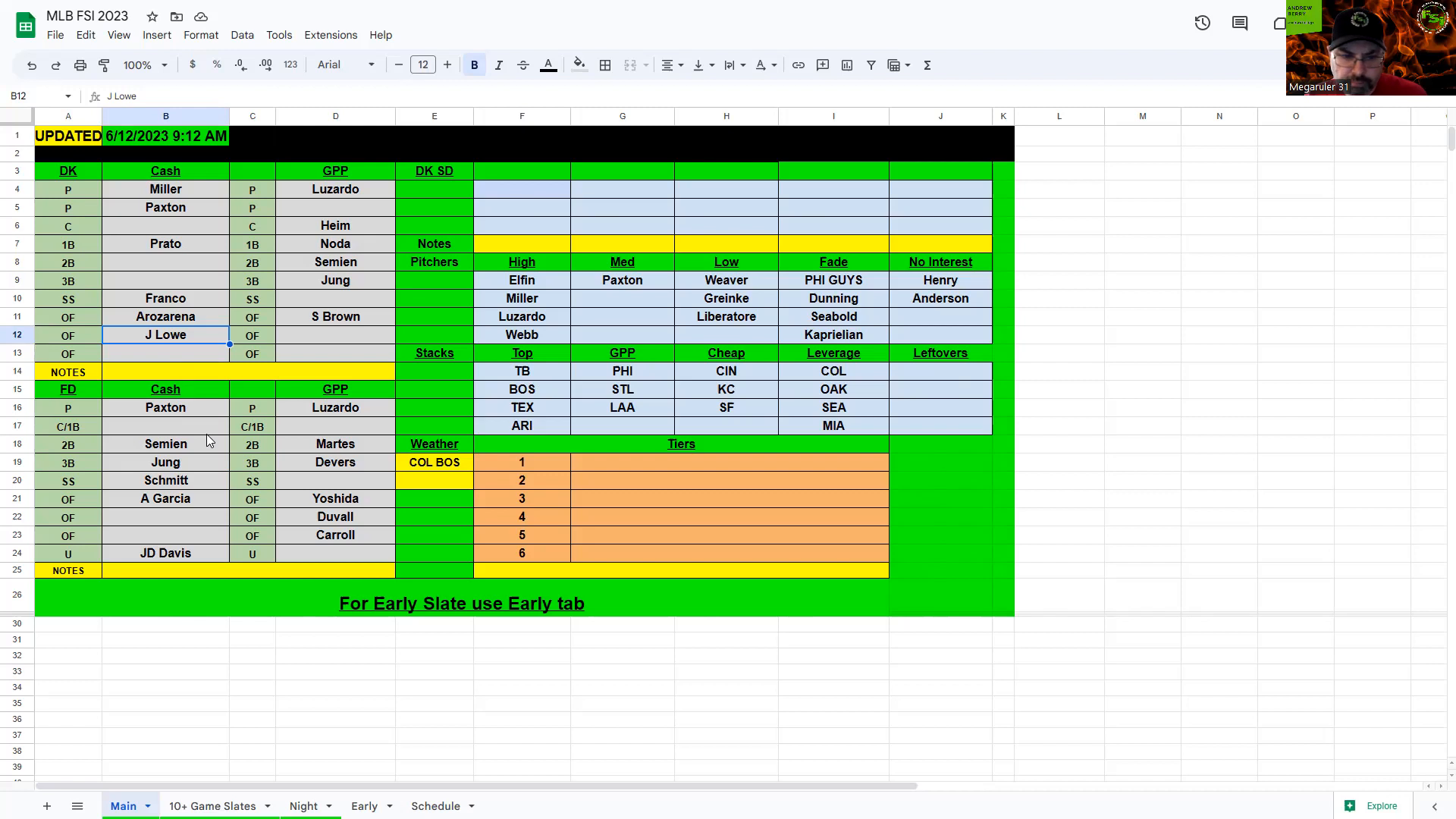
mouse_move(192, 429)
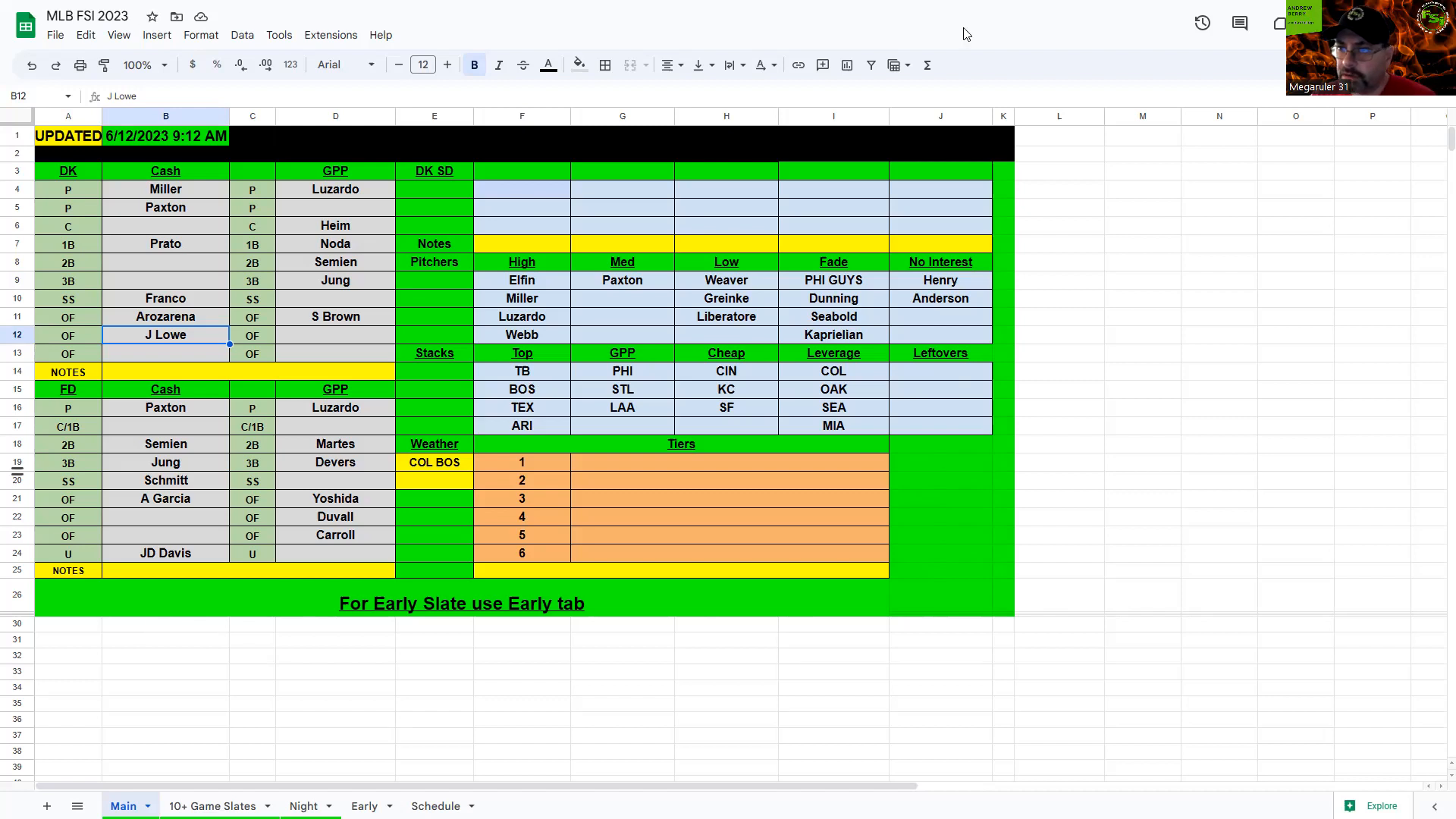
mouse_move(1032, 24)
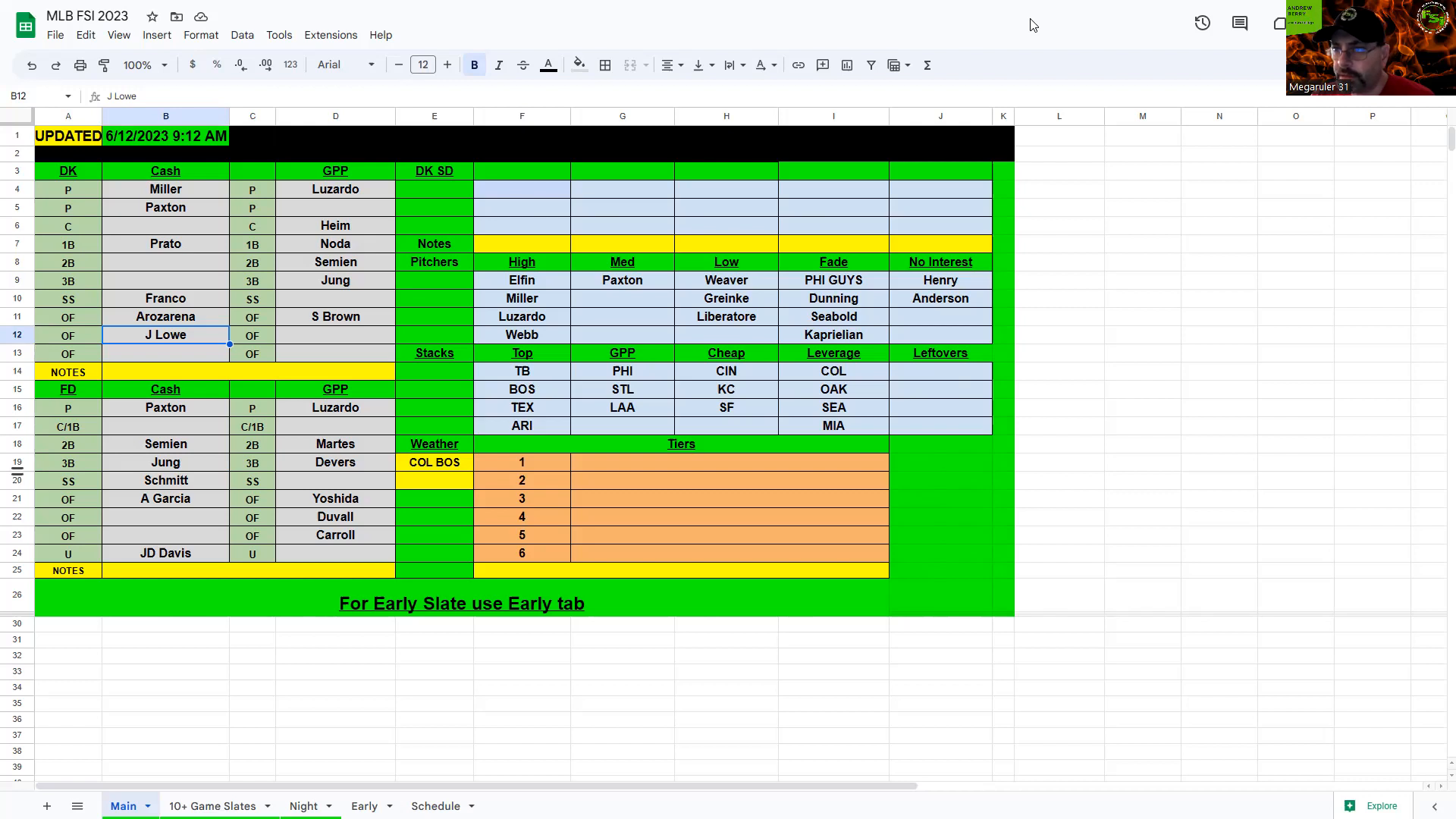